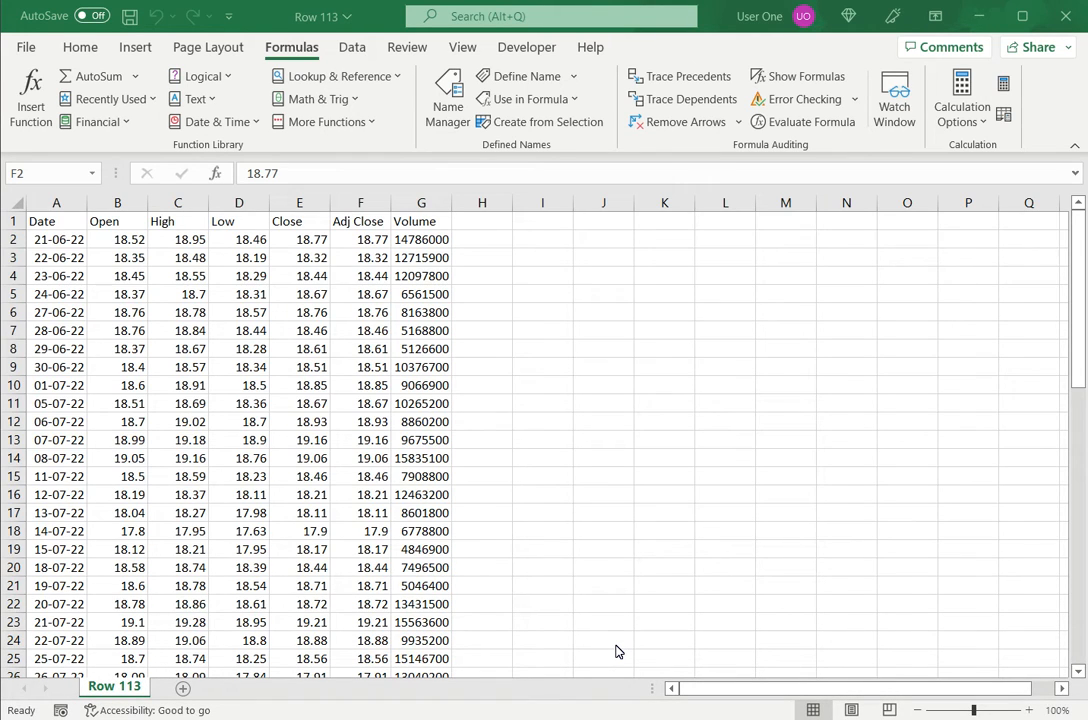
pyautogui.moveTo(513, 420)
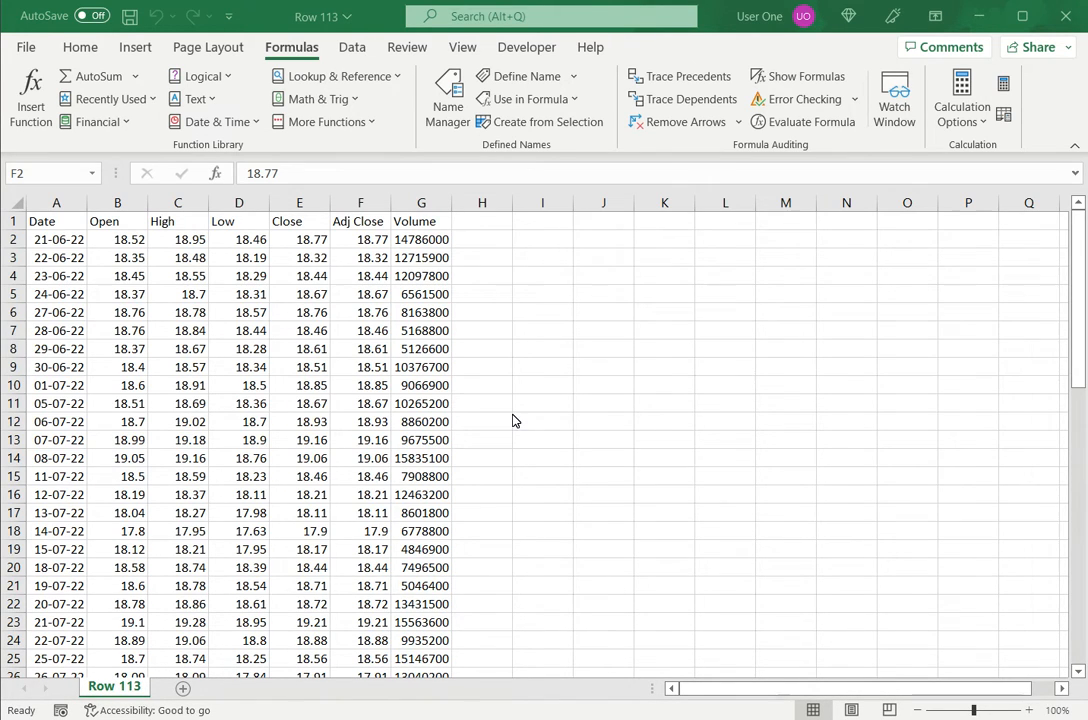
pyautogui.moveTo(530, 378)
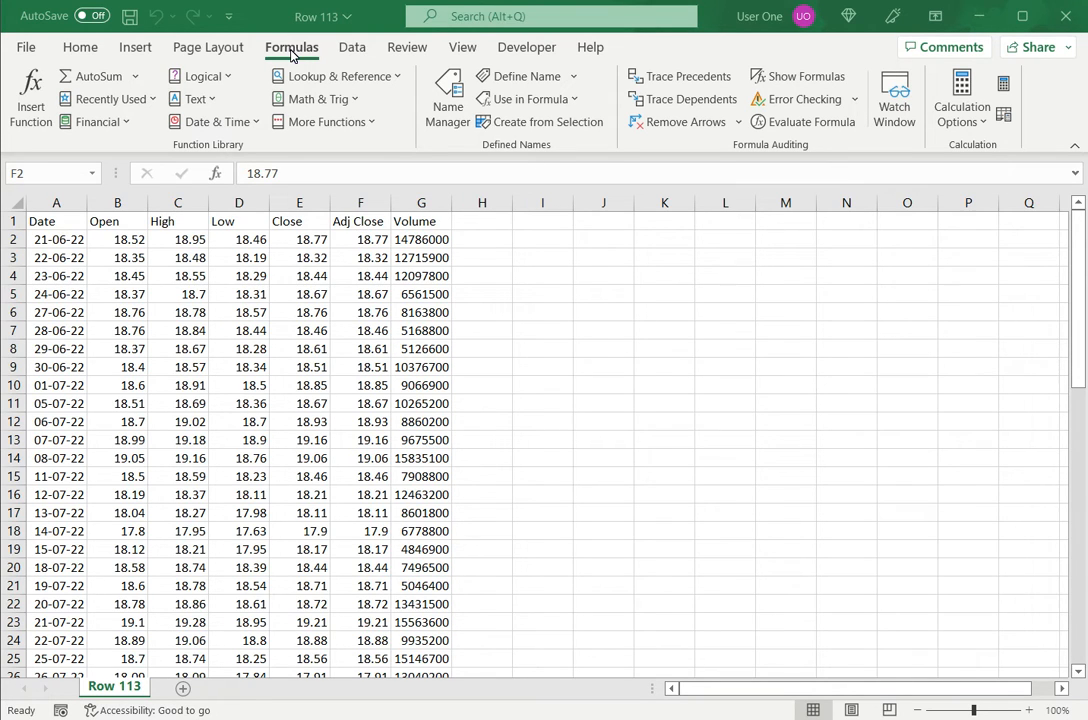
pyautogui.moveTo(456, 107)
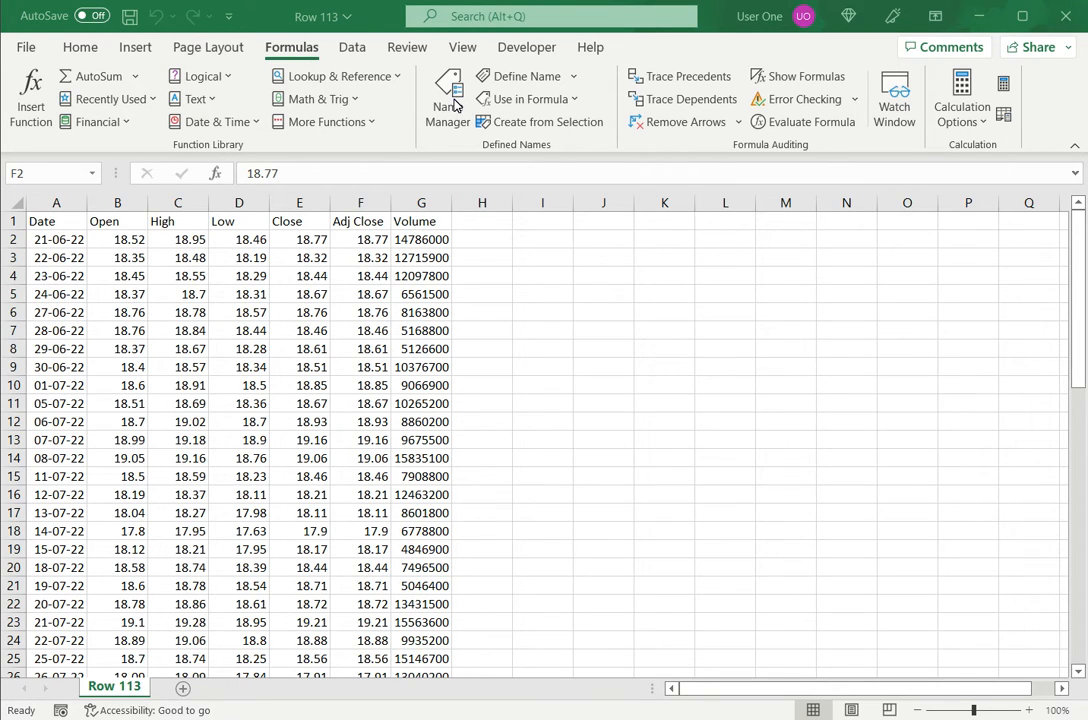
# - Review the defined names, then enter =open in K1 so the Open range spills down column K
pyautogui.click(447, 98)
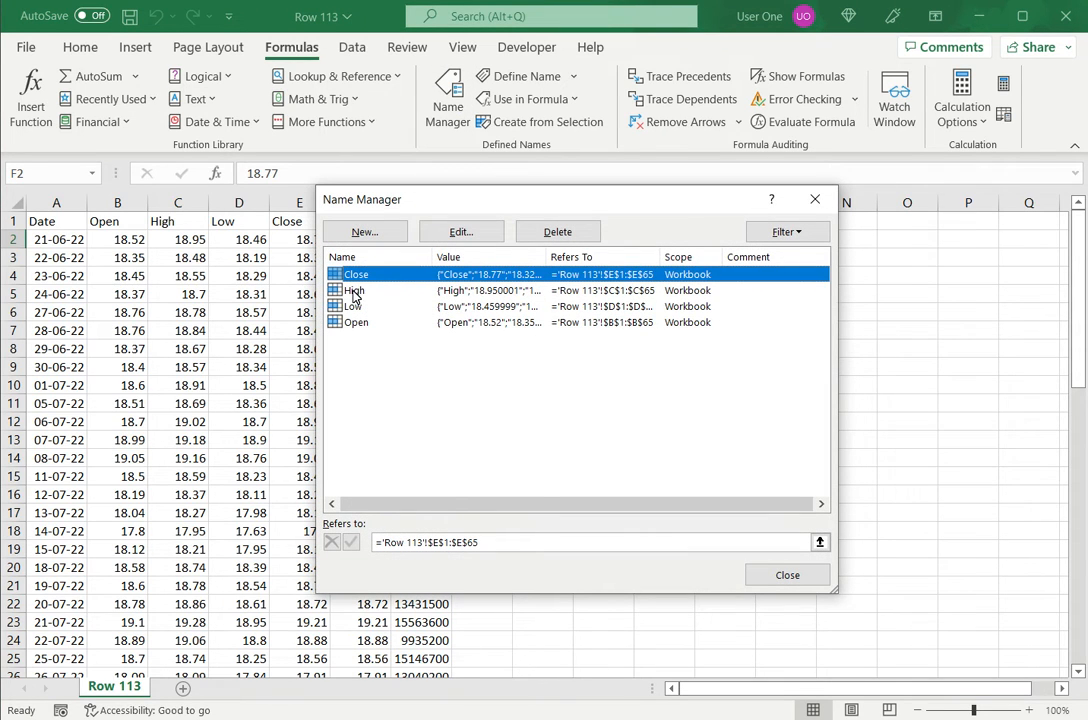
pyautogui.moveTo(787, 575)
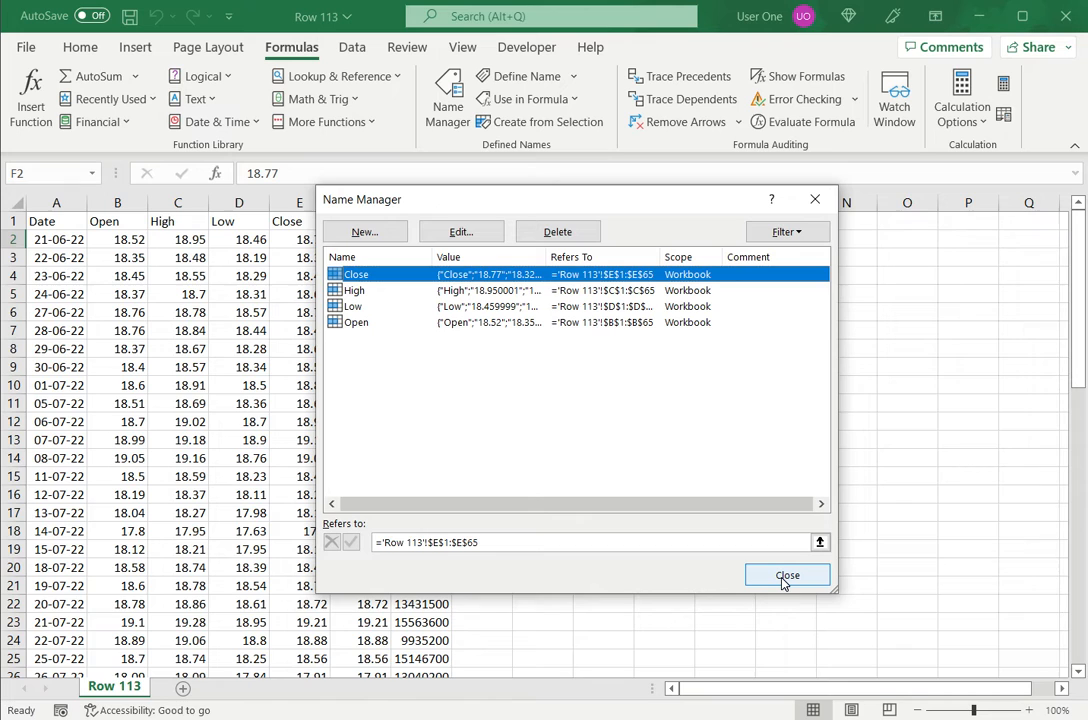
pyautogui.click(787, 575)
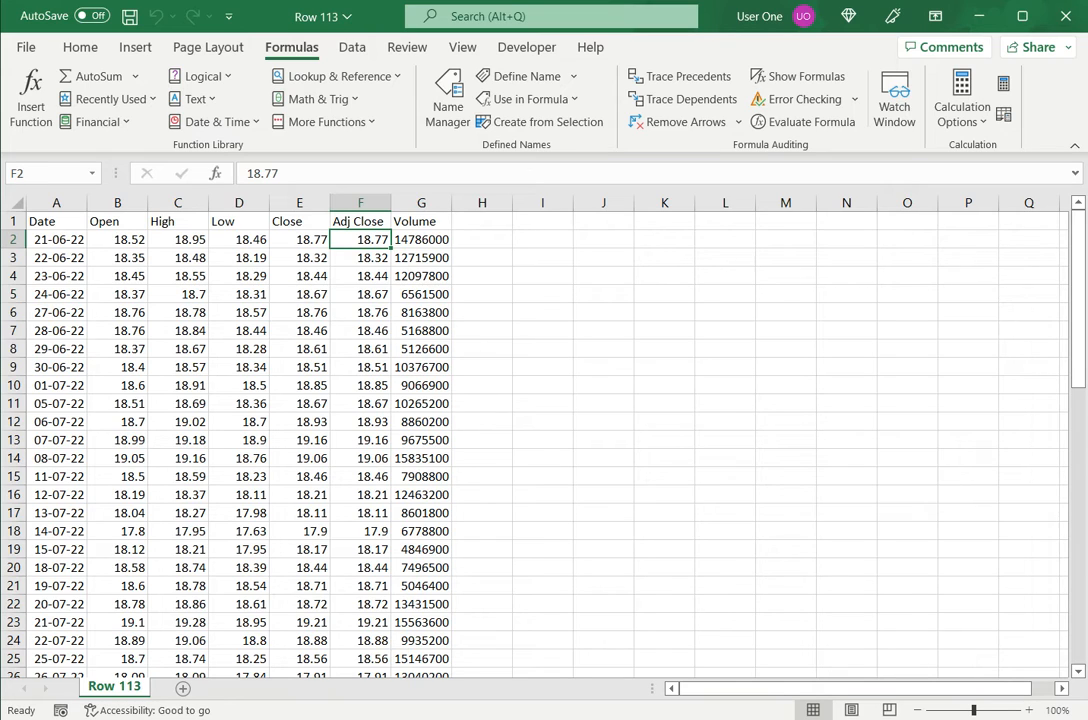
pyautogui.click(664, 239)
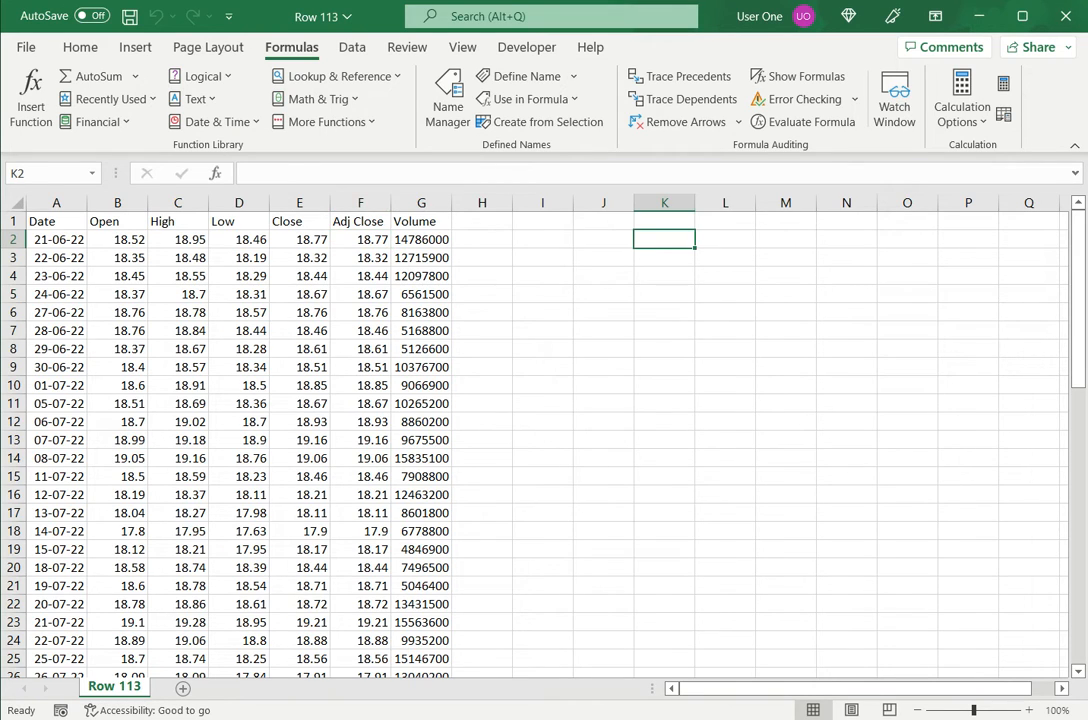
pyautogui.click(664, 221)
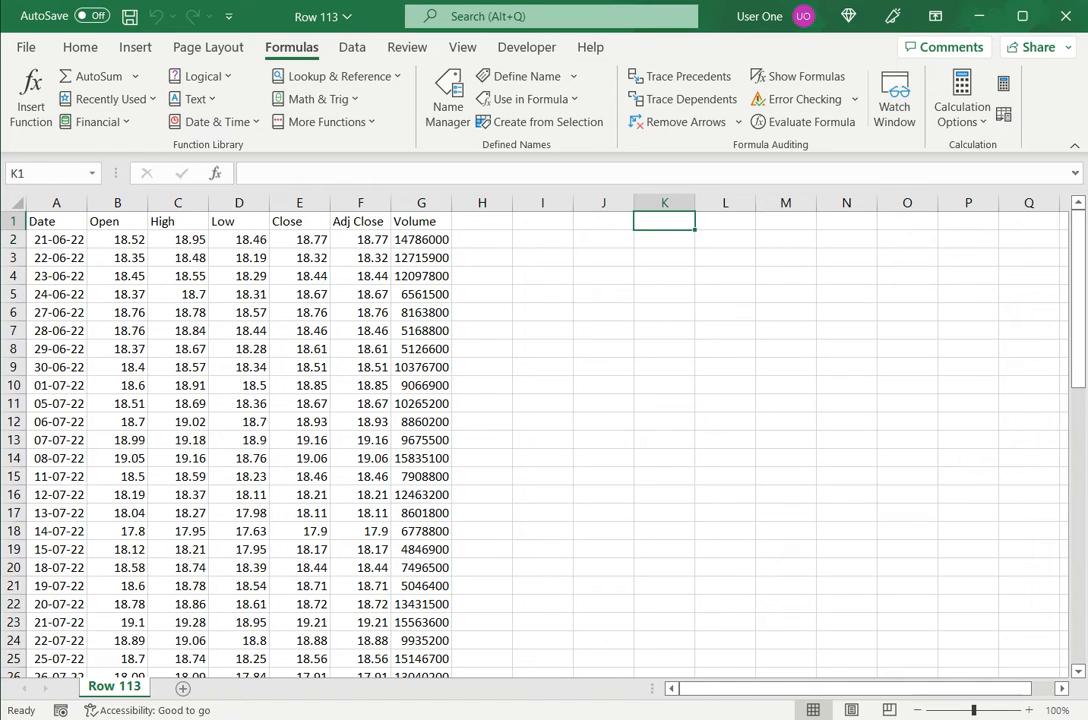
pyautogui.write('=open')
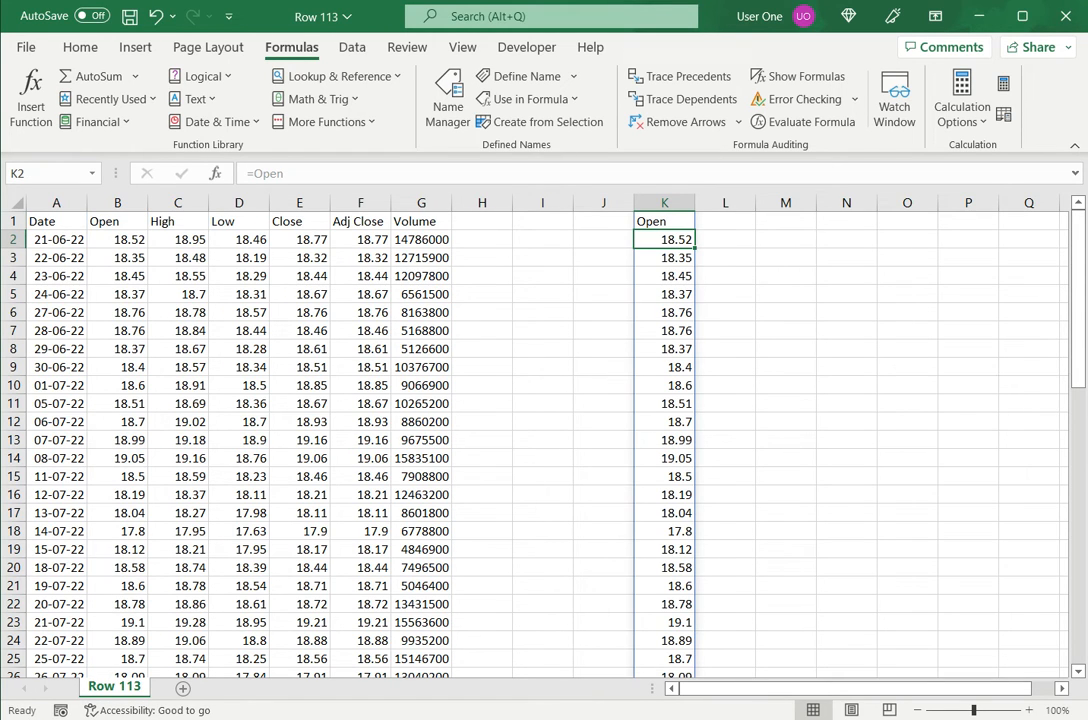
pyautogui.click(725, 221)
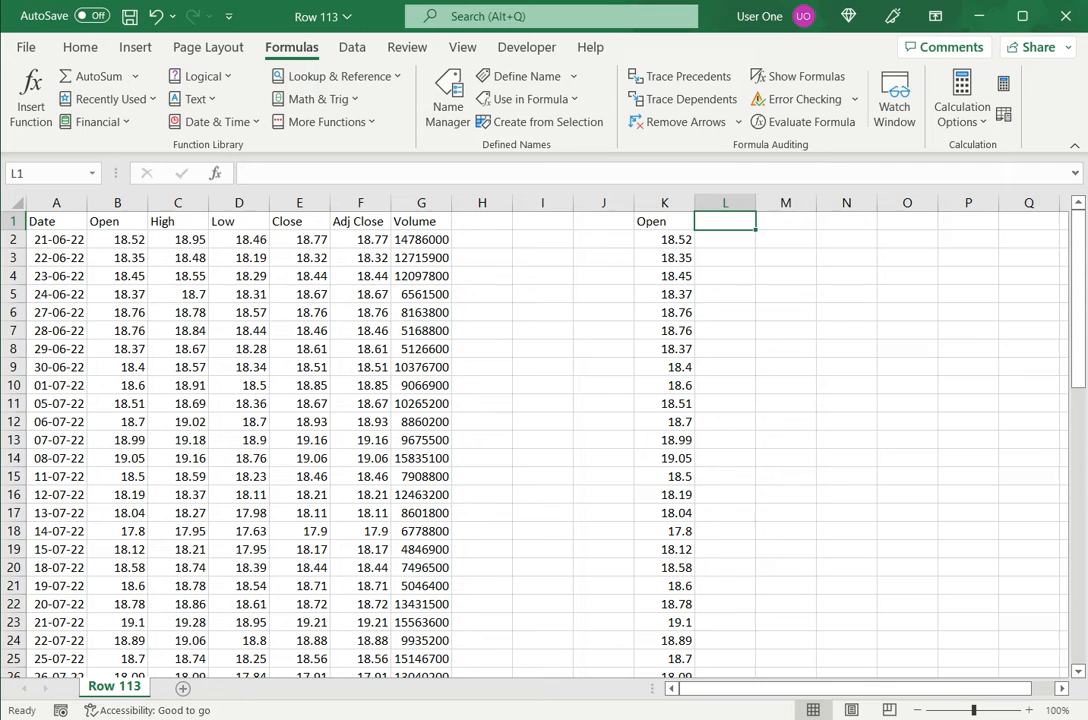
# - Type =high in L1 to begin a formula referencing the High named range
pyautogui.write('=')
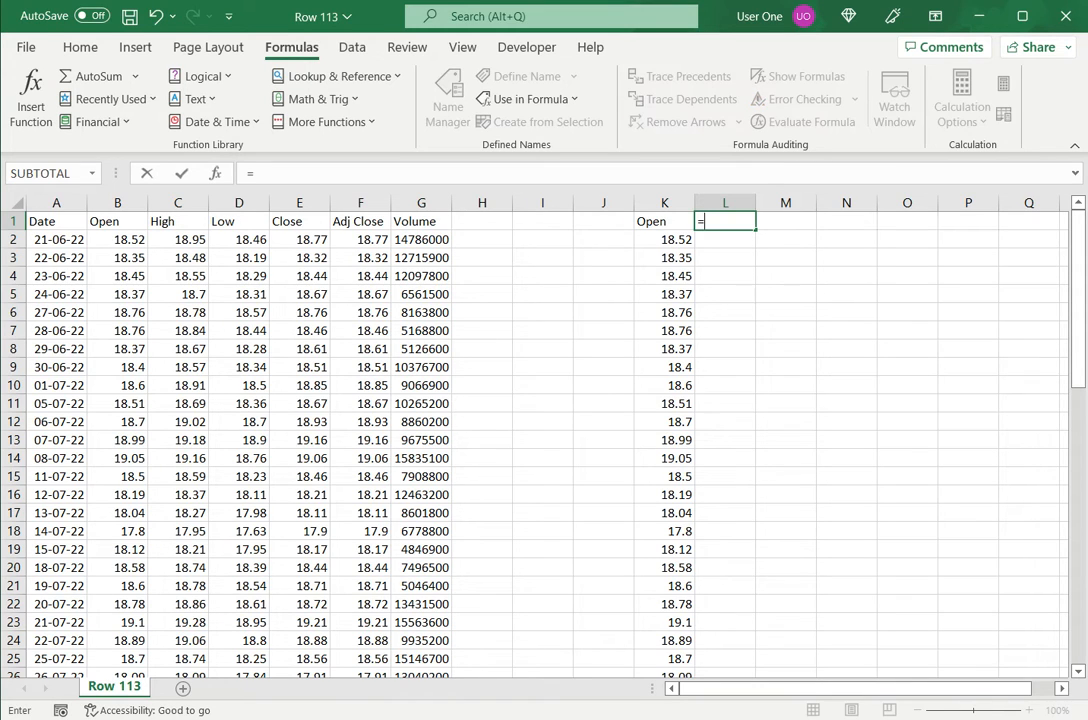
pyautogui.write('high')
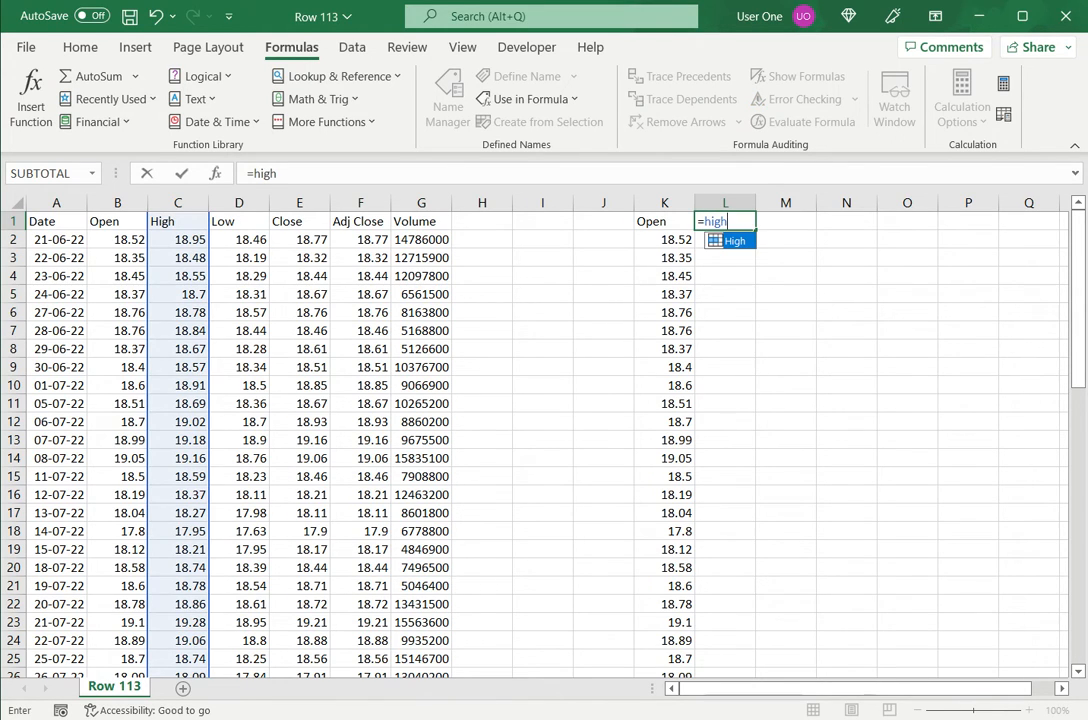